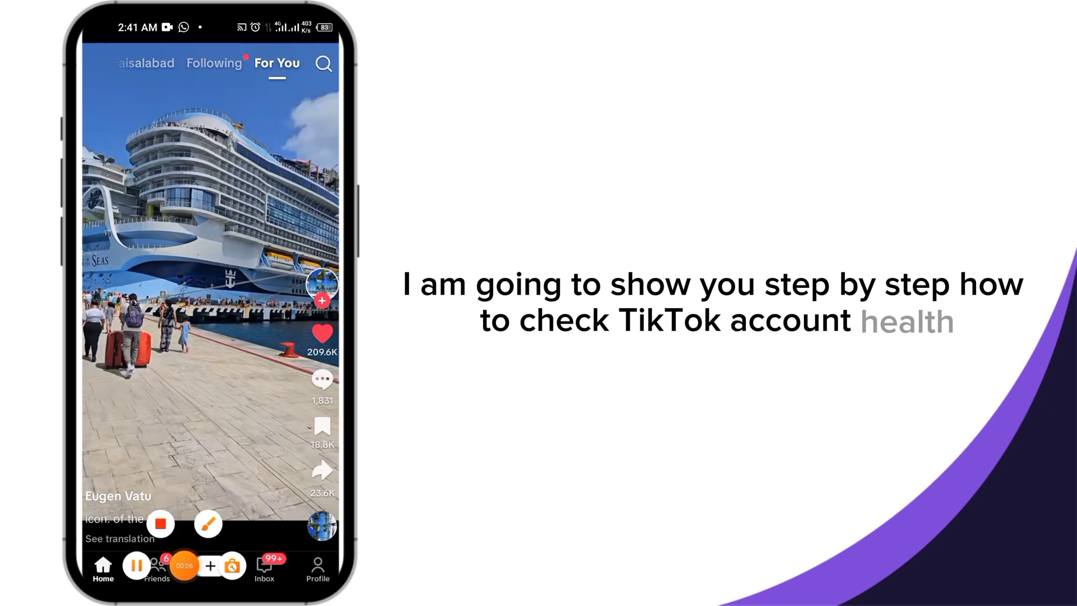
Step: Go to your TikTok profile page from the bottom Profile tab
click(207, 524)
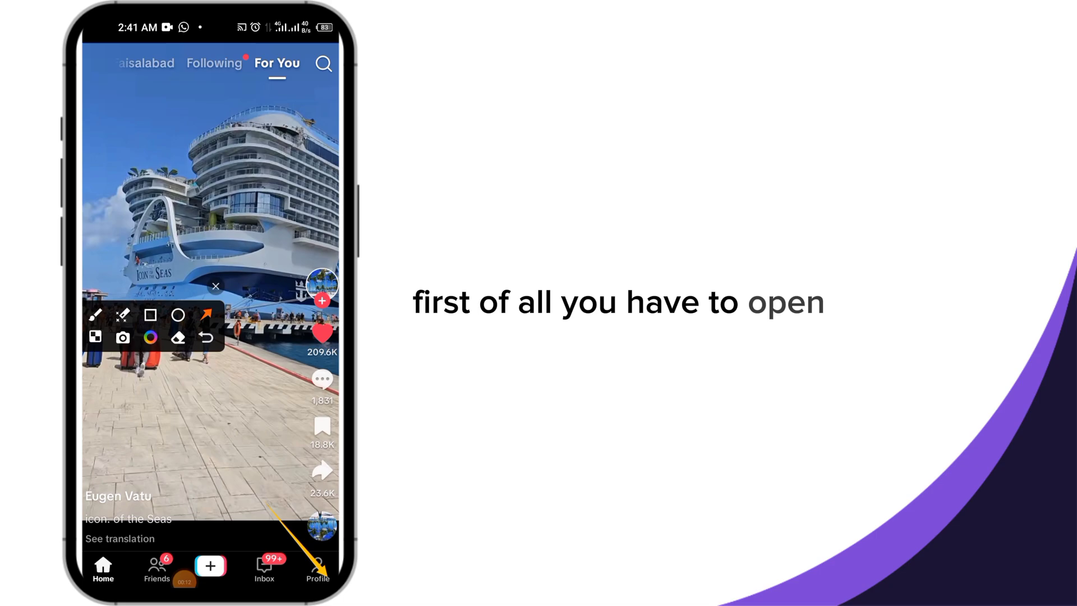
click(317, 569)
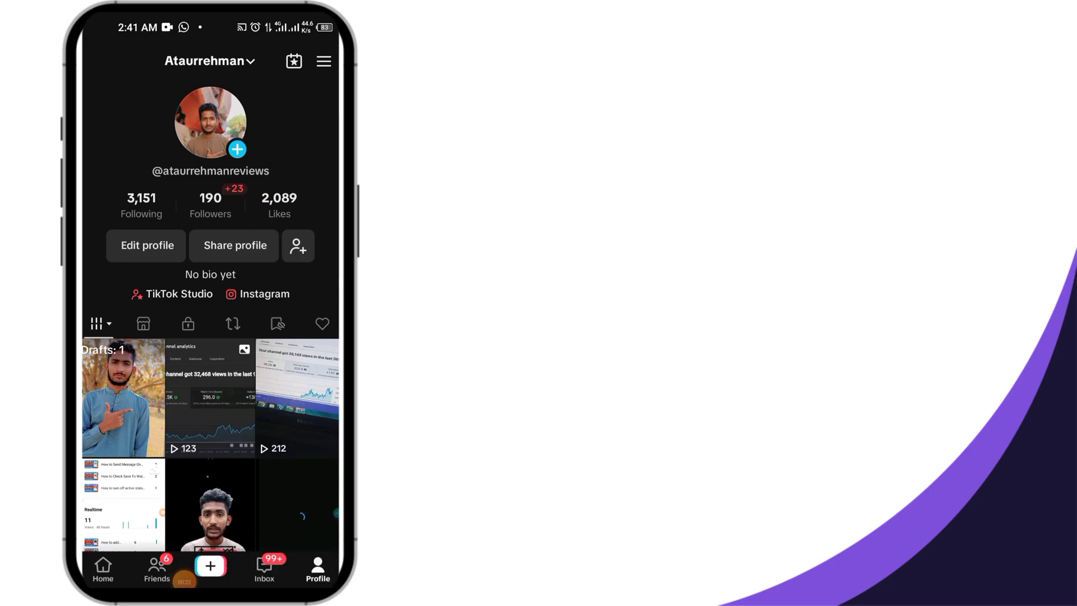
Step: Reach Settings and privacy through the top-right menu's gear icon
click(323, 61)
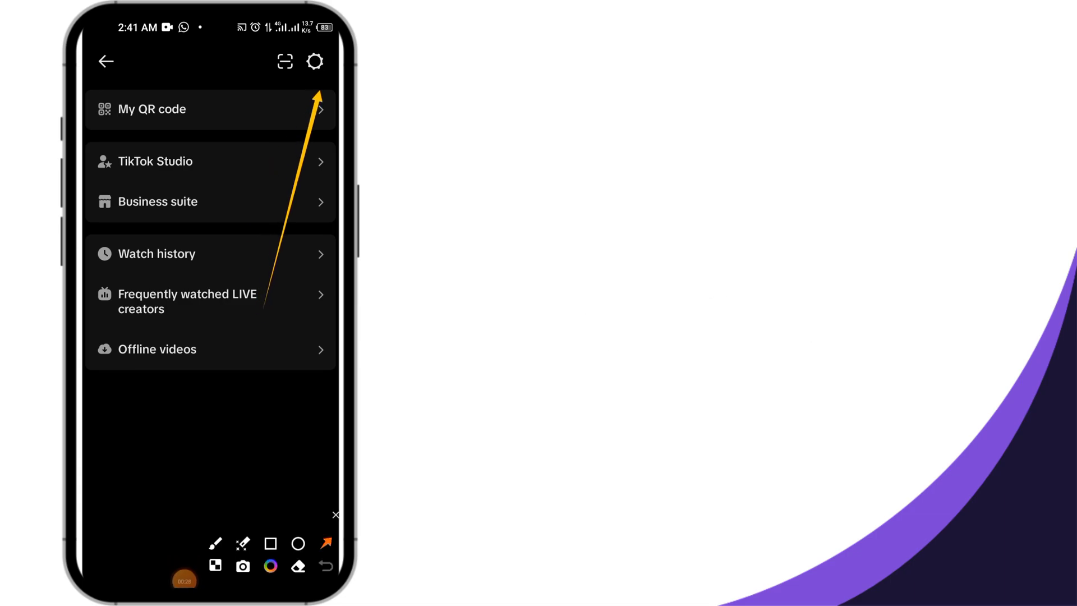
click(336, 515)
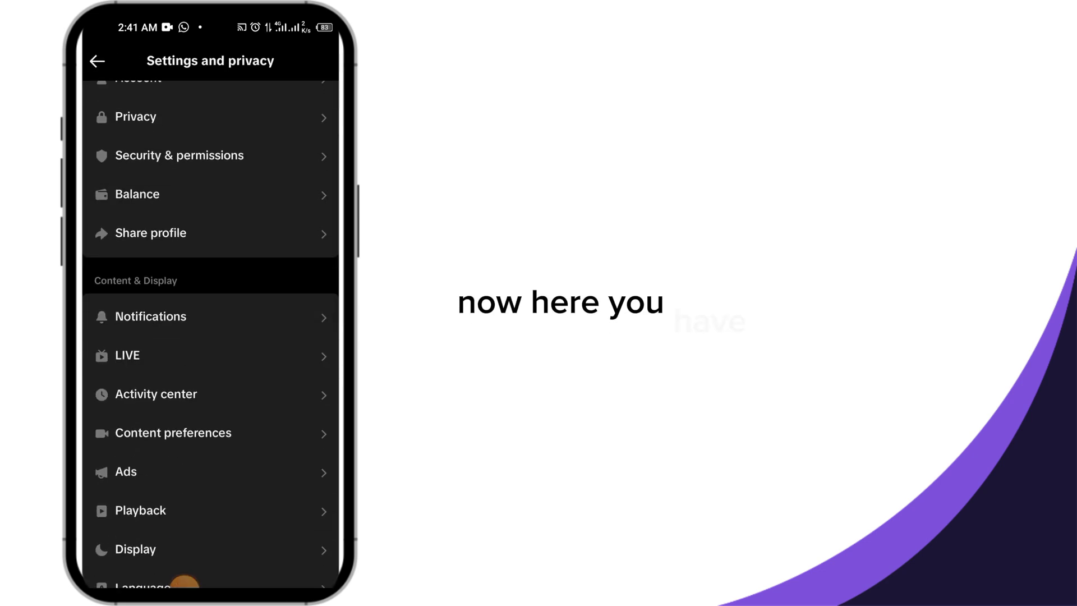
Step: Scroll to Support & About and enter the Support page
scroll(down, 3)
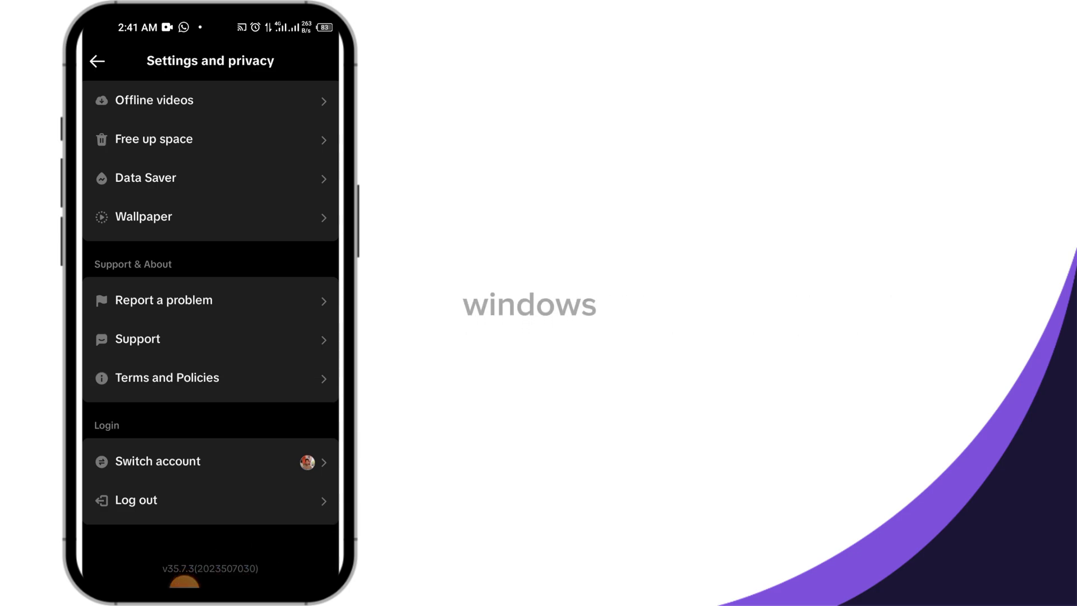
click(138, 339)
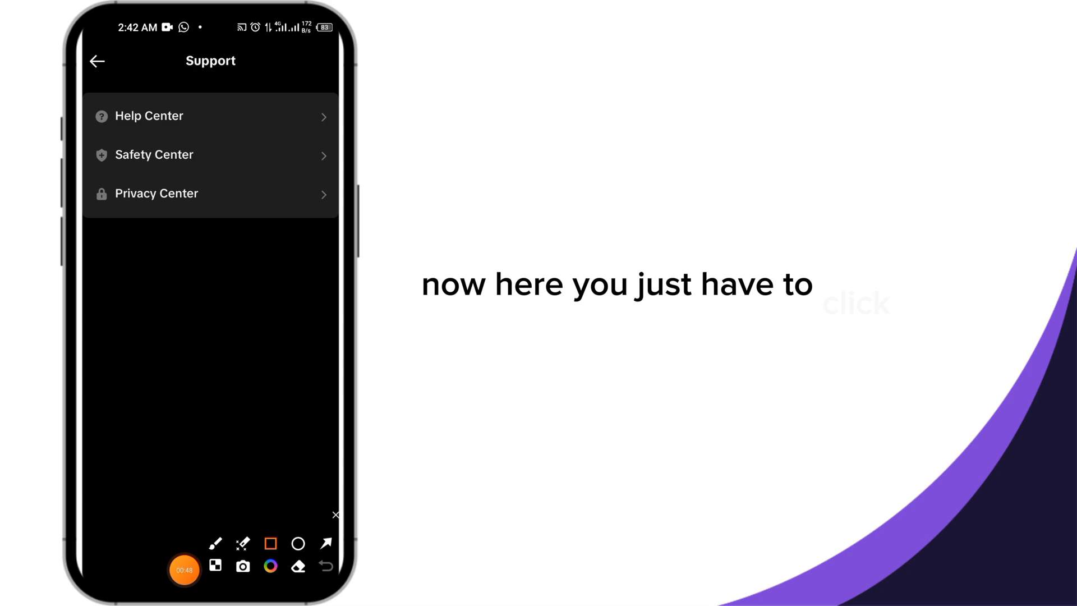
Step: Enter Safety Center from the Support screen to reach Account status
click(211, 155)
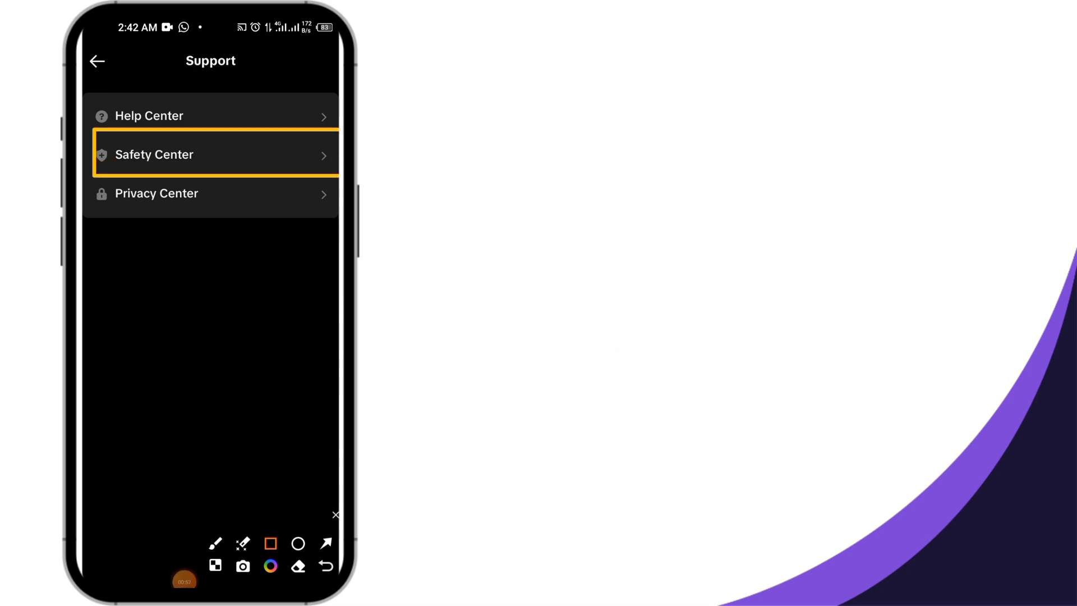
click(210, 154)
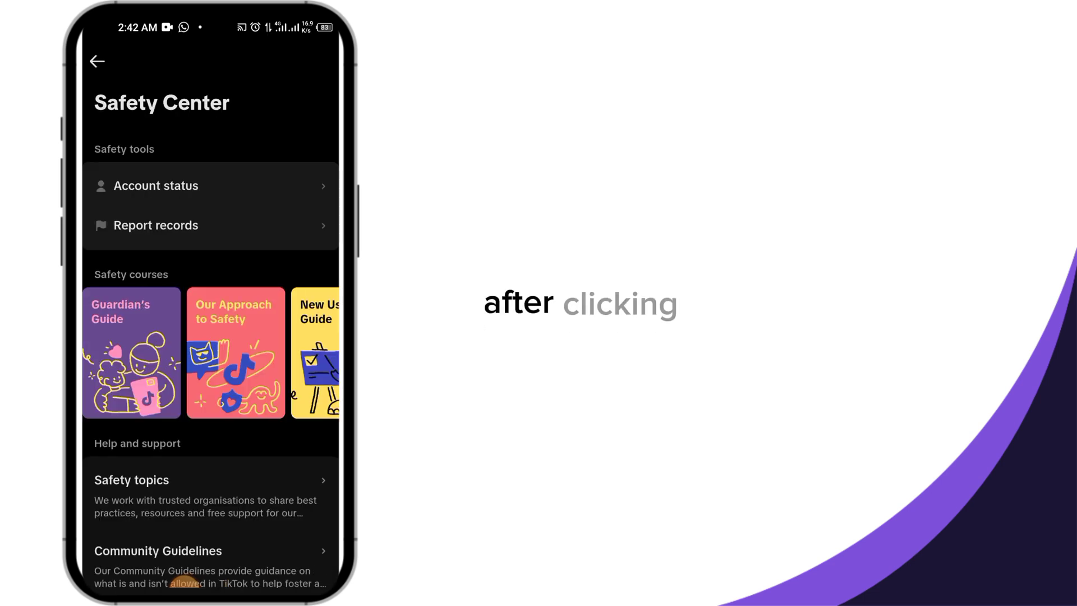